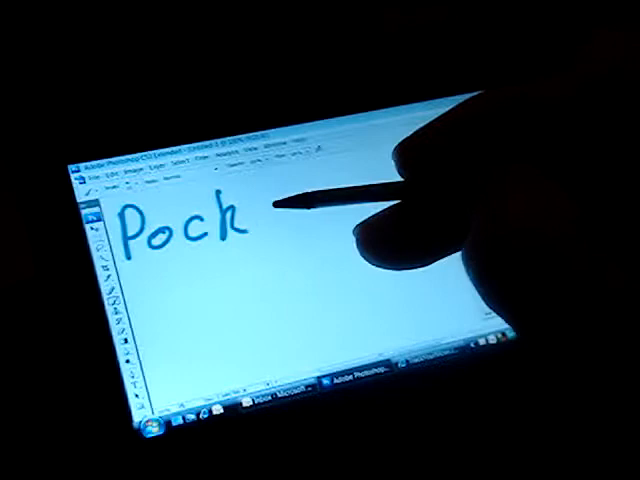
# Handwrite the letters e, t, s, i, z after 'Pock' in blue brush strokes.
pyautogui.write('ets')
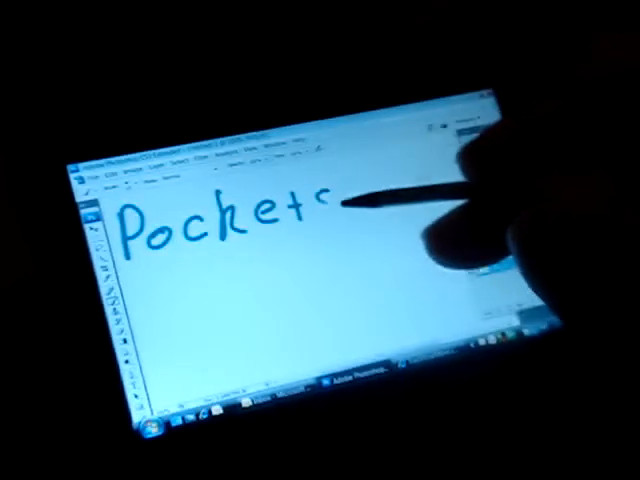
pyautogui.moveTo(320, 210); pyautogui.dragTo(380, 216)
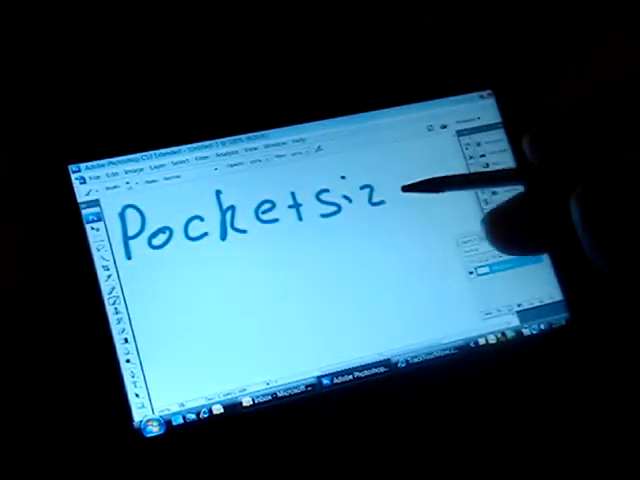